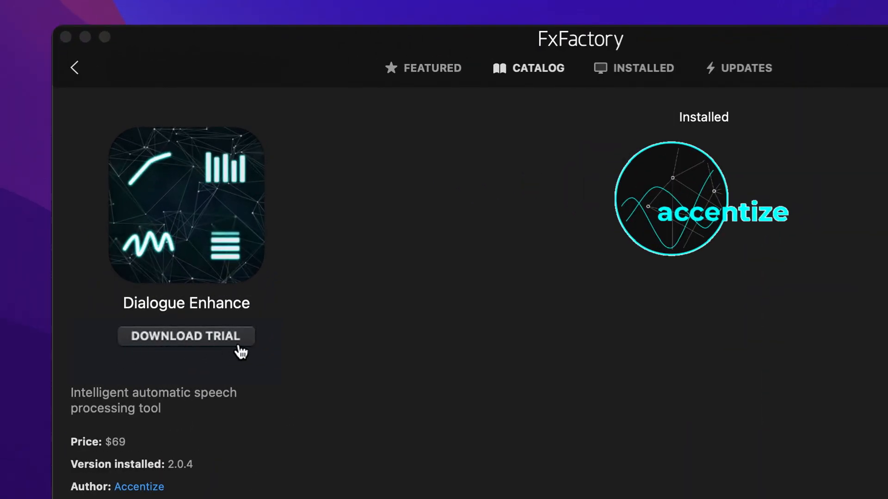
Download and install the Dialogue Enhance 2.0.4 trial so it loads on this system.
left_click(186, 336)
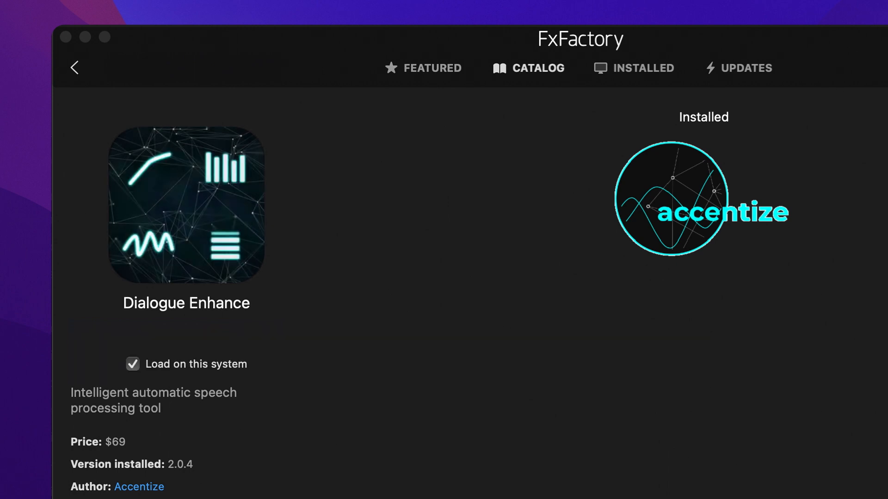